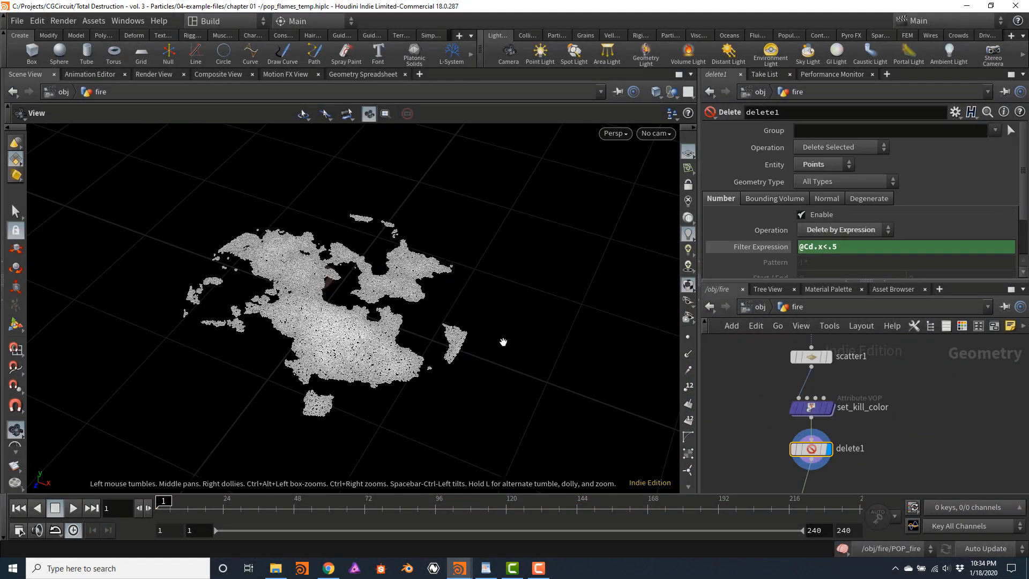
Step: Switch from the fire network's delete1 setup to the debris_temp scene's POP_trails network
{"action": "left_click", "coordinate": [73, 508]}
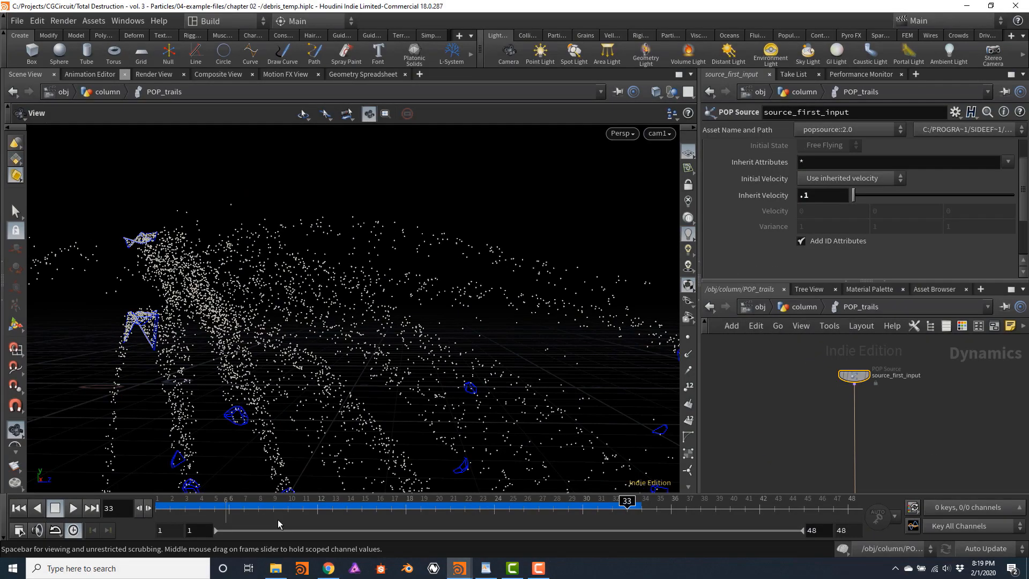
Step: Write f@speed = length() in the set_speed wrangle and set envlight1's Light Intensity
{"action": "left_click", "coordinate": [846, 178]}
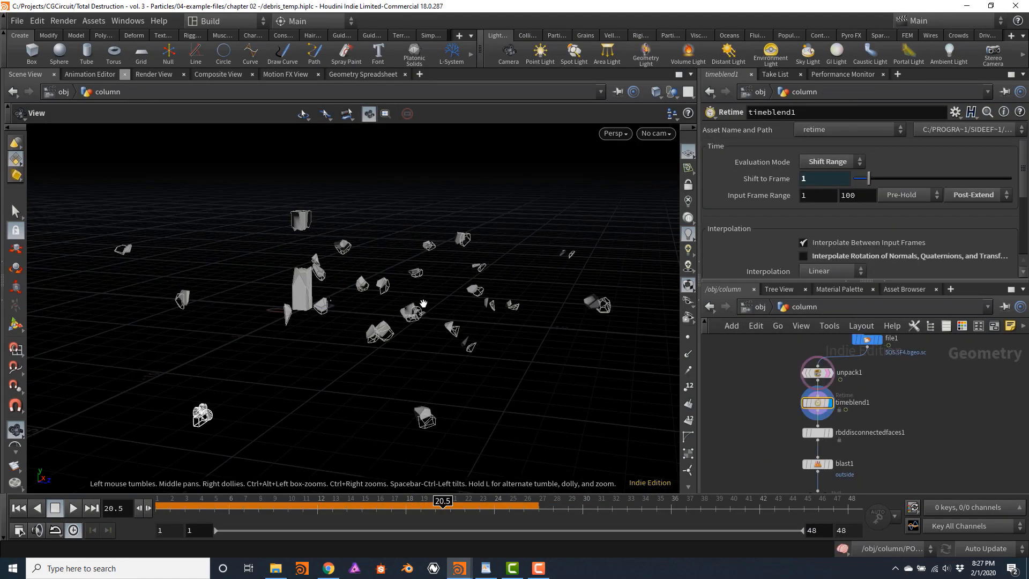
{"action": "left_click", "coordinate": [815, 414]}
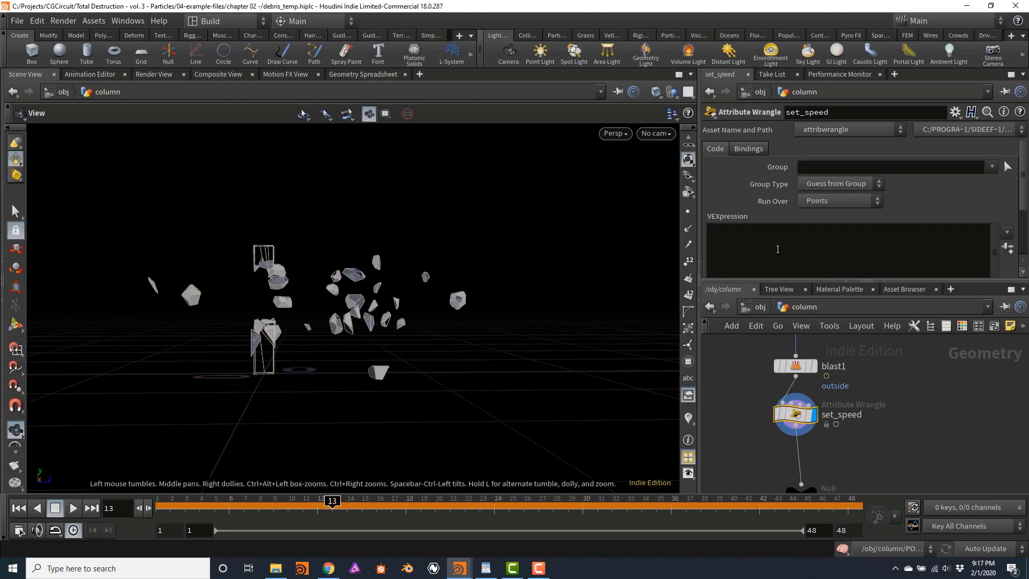
{"action": "type", "text": "f@speed = length()"}
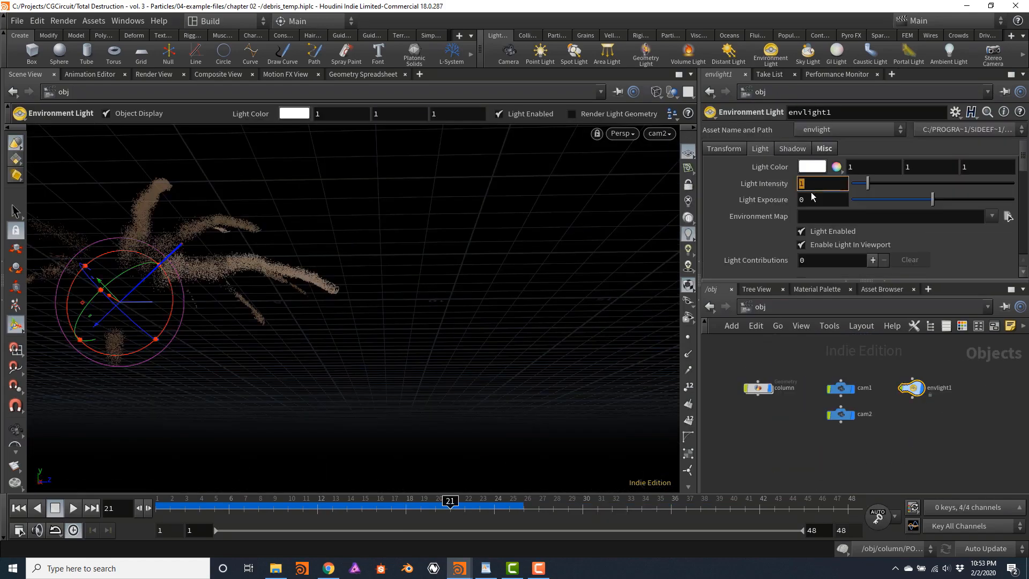
{"action": "left_click", "coordinate": [727, 54]}
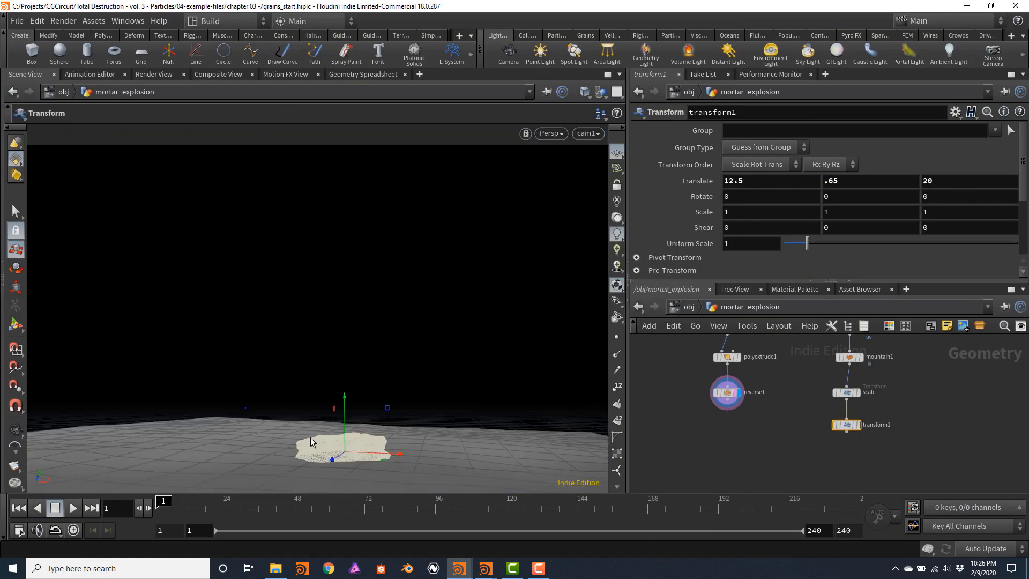
Step: Point the collision Static Object at OUT_Collision_Geo in DOP_Grains and play the grains simulation
{"action": "left_click", "coordinate": [730, 446]}
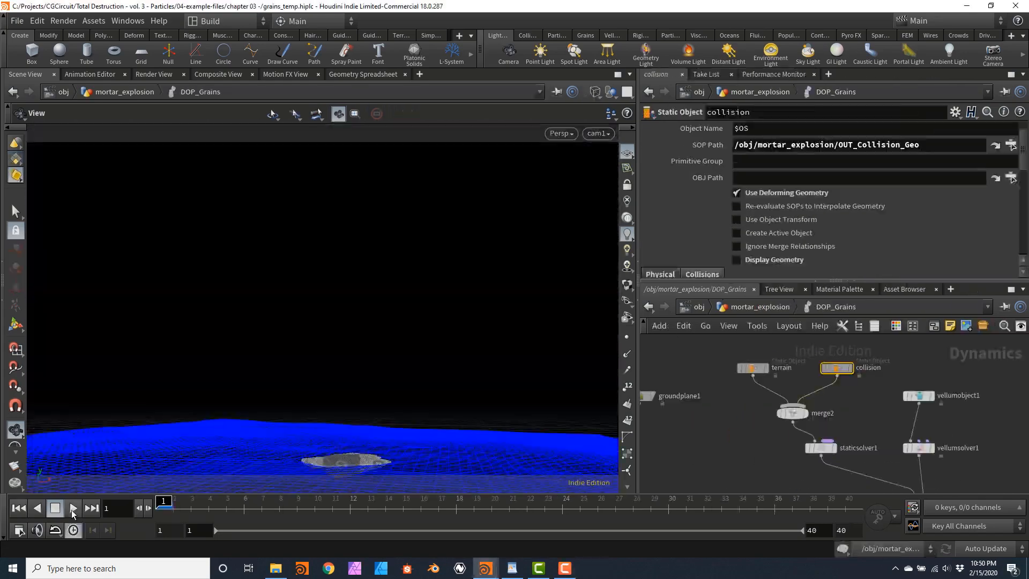
{"action": "left_click", "coordinate": [72, 507]}
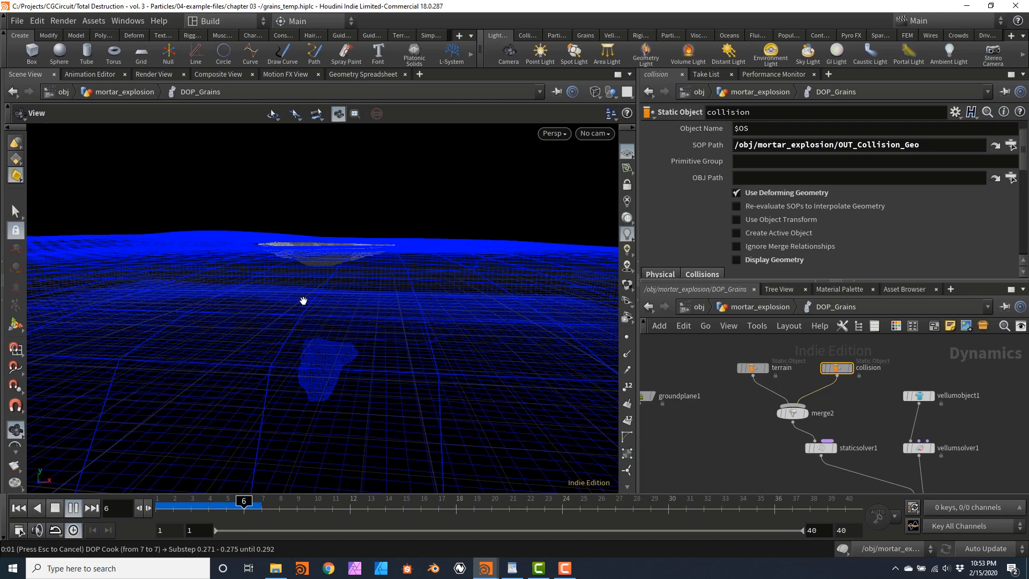
{"action": "left_click", "coordinate": [592, 133]}
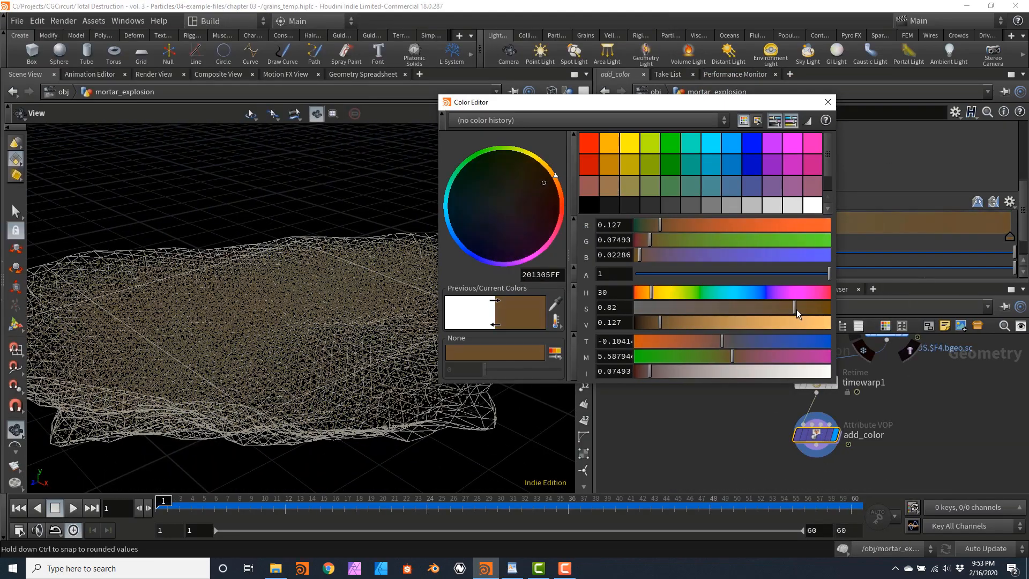
Step: Set the add_color grain tint to HSV of about 30, 0.82, 0.127 dark brown
{"action": "left_click", "coordinate": [826, 102]}
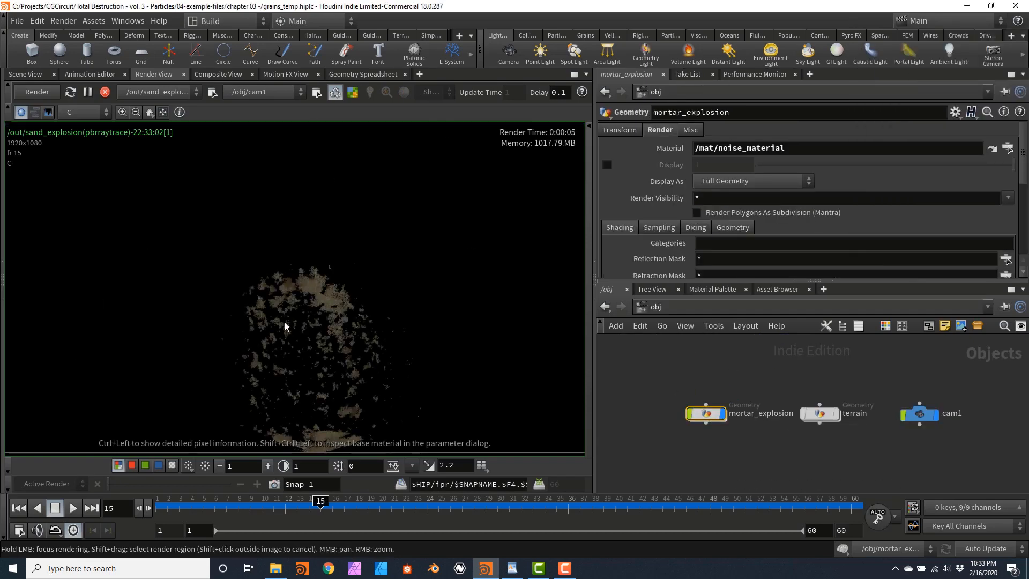
Step: Render /out/sand_explosion through cam1 in the Render View
{"action": "left_click", "coordinate": [659, 227]}
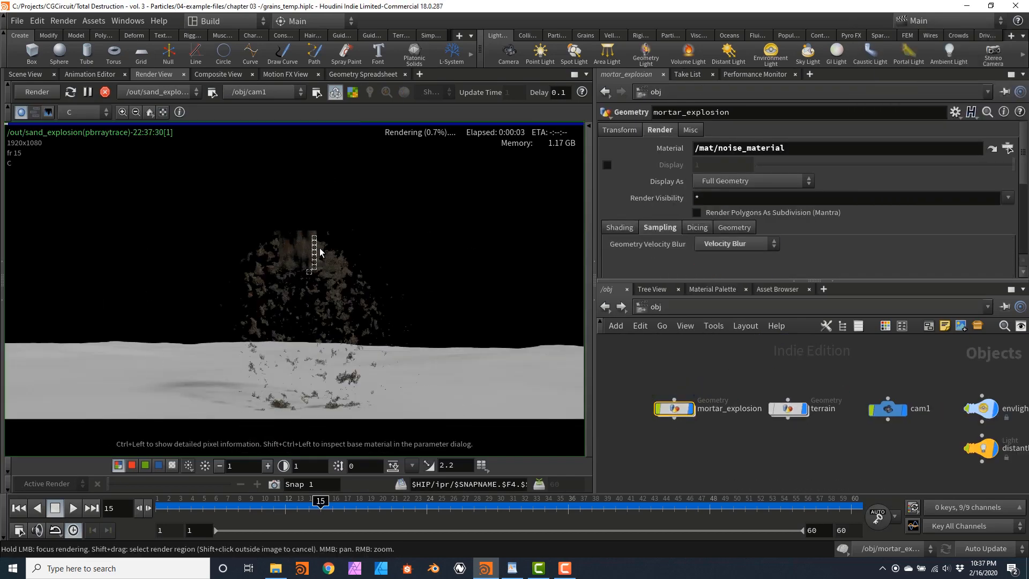